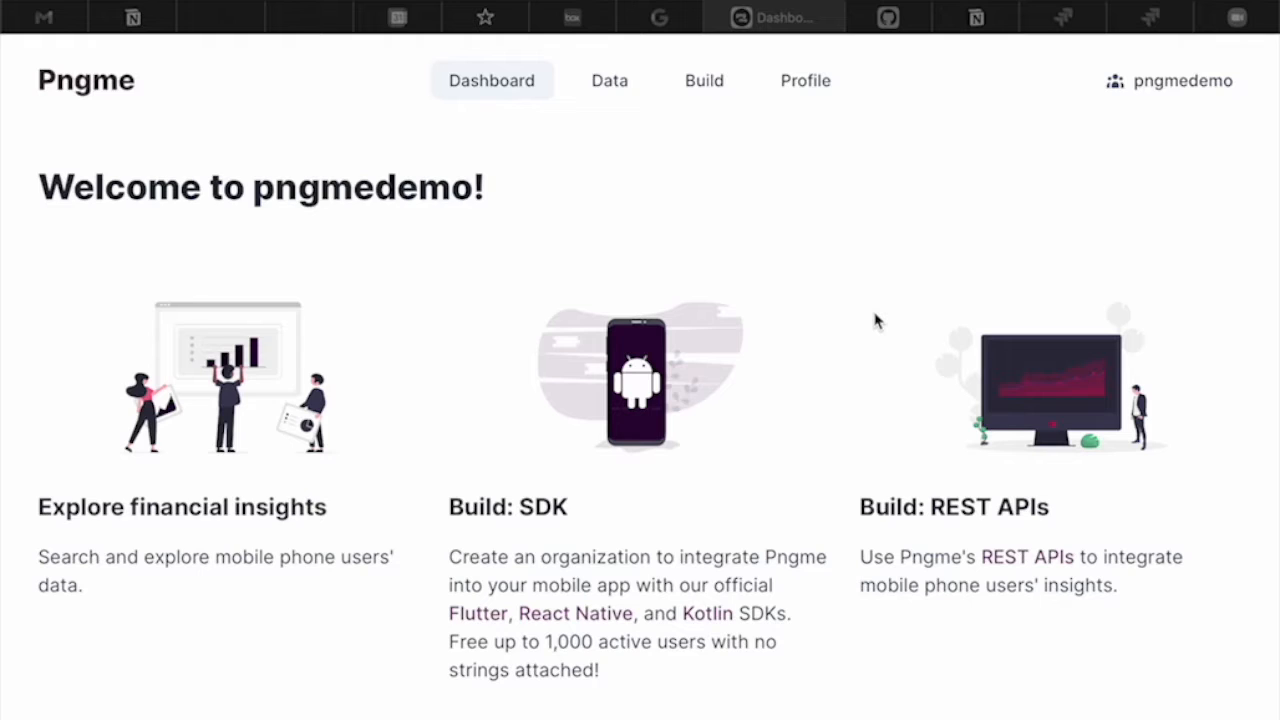
mouse_move(968, 314)
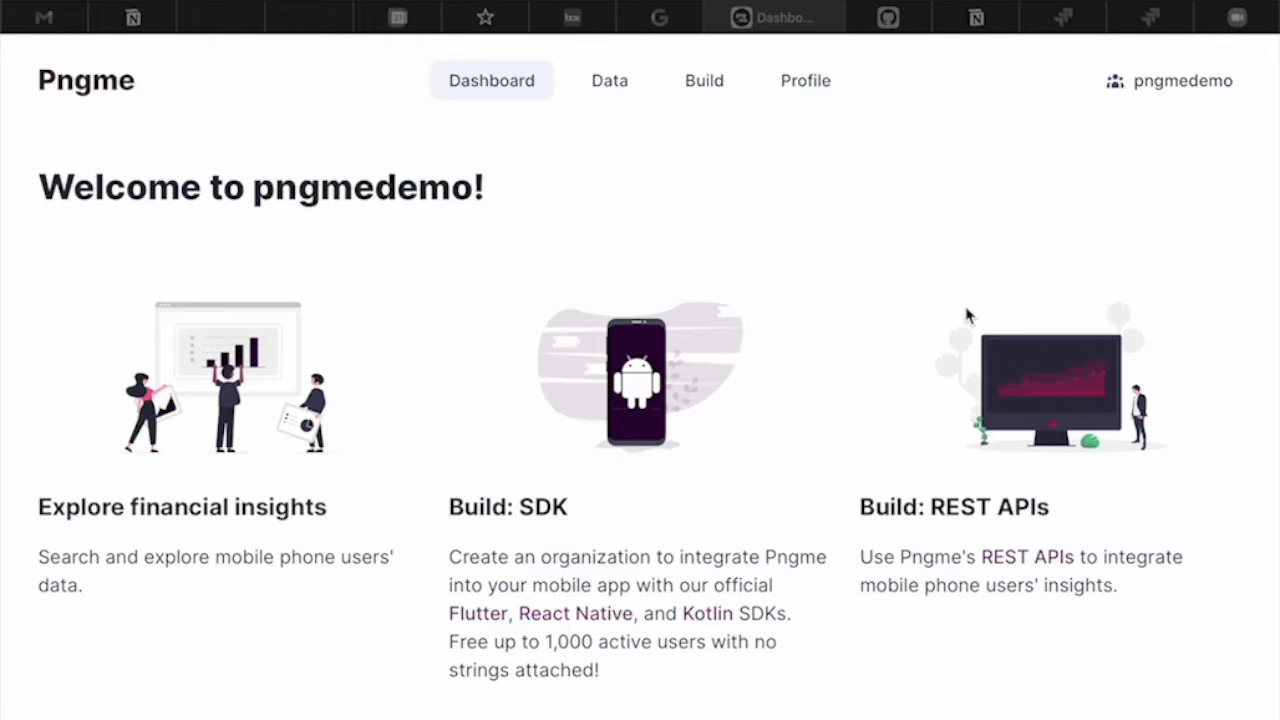
mouse_move(1108, 186)
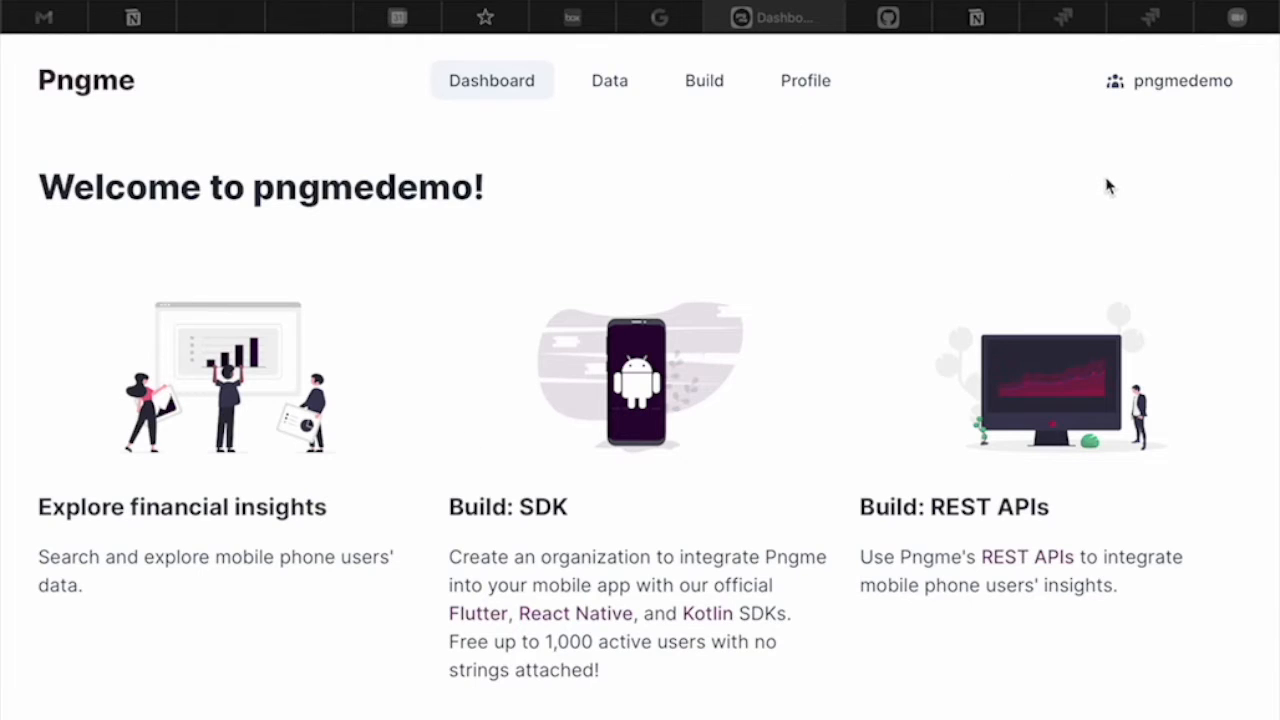
mouse_move(896, 220)
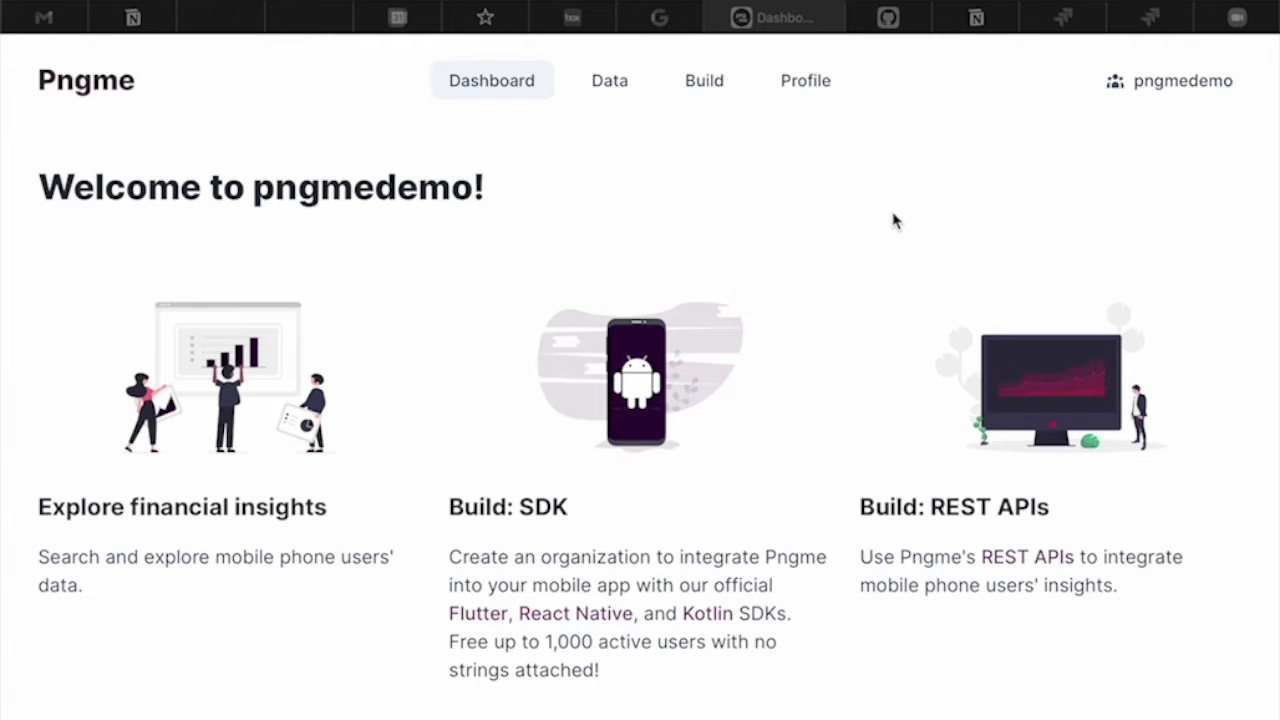
mouse_move(620, 96)
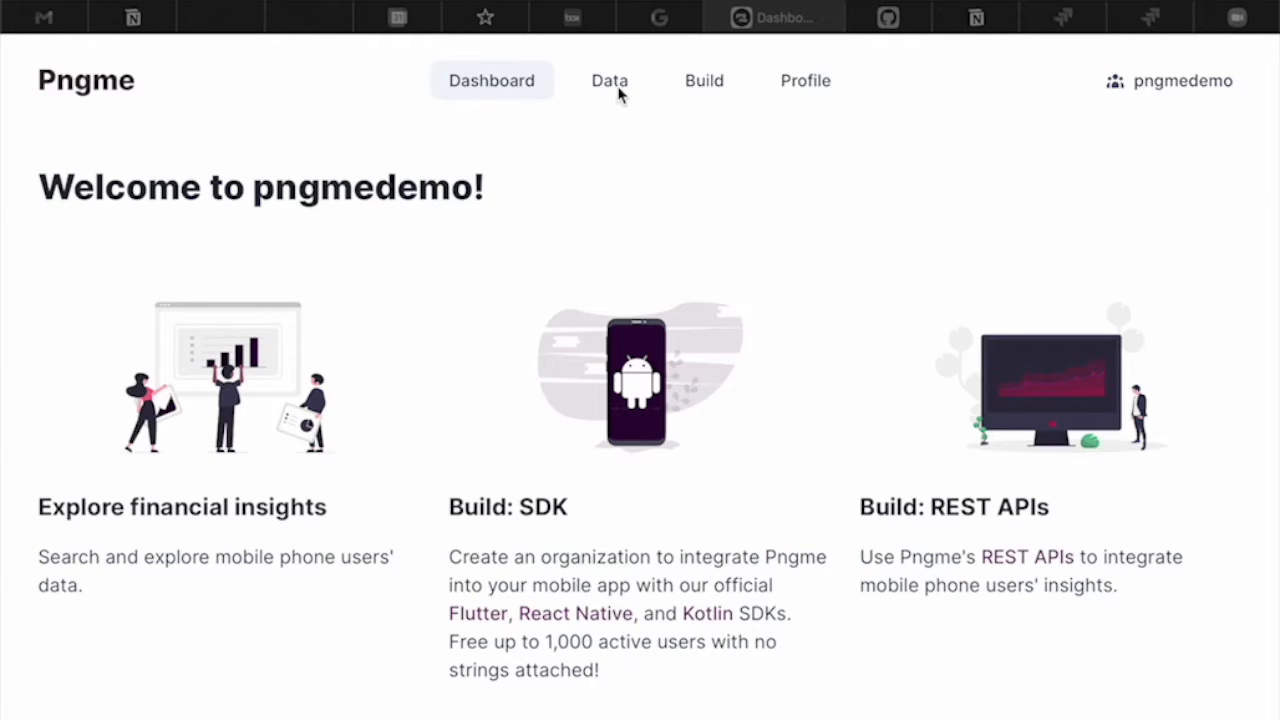
left_click(608, 80)
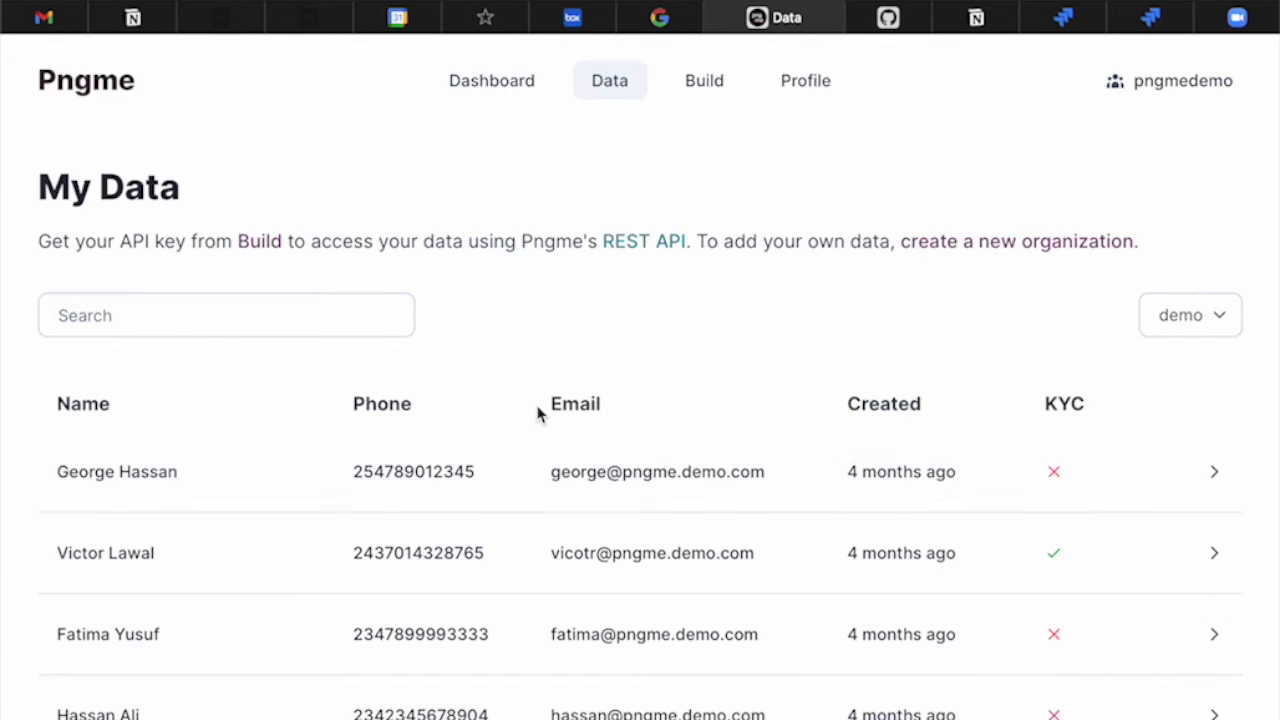
scroll("down", 3)
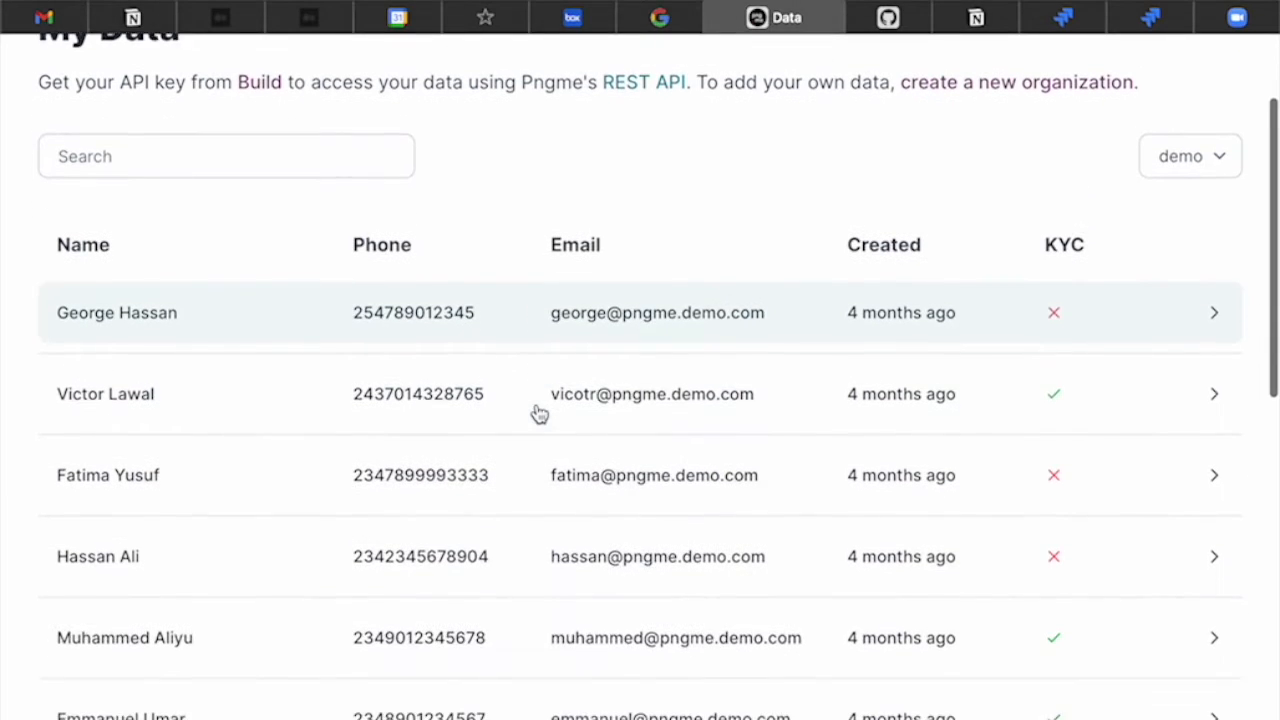
scroll("down", 3)
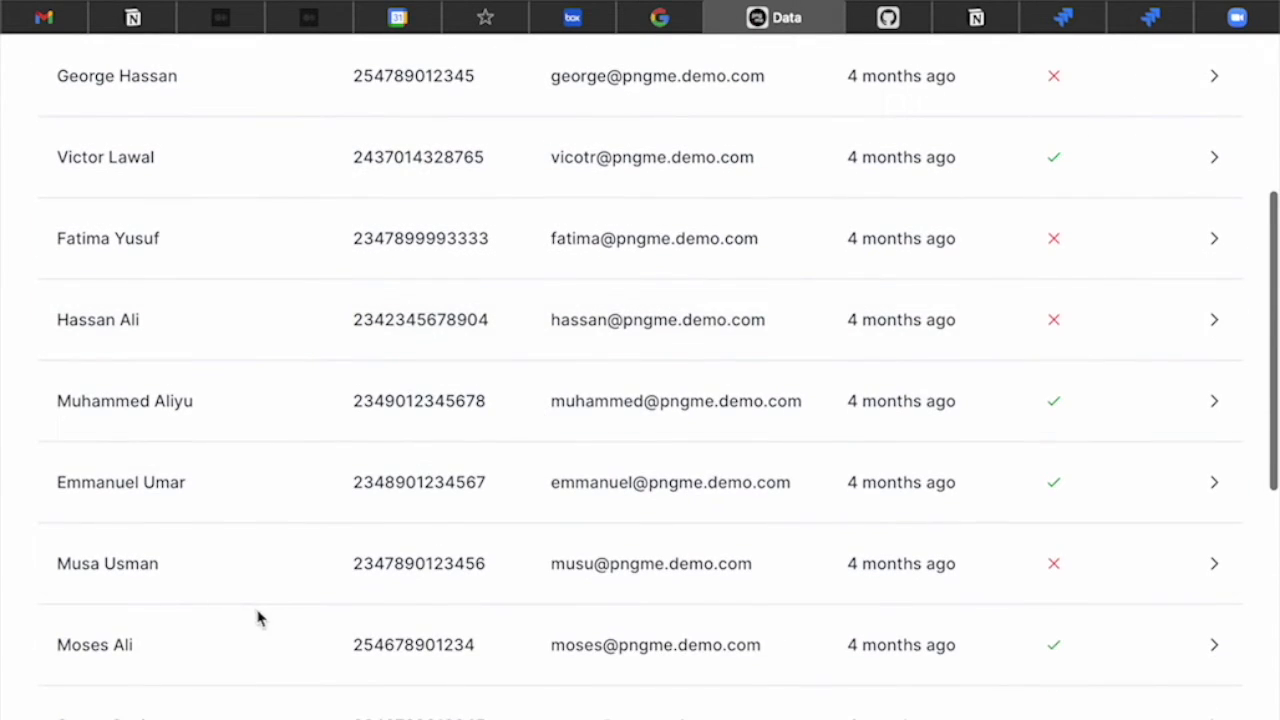
left_click(94, 644)
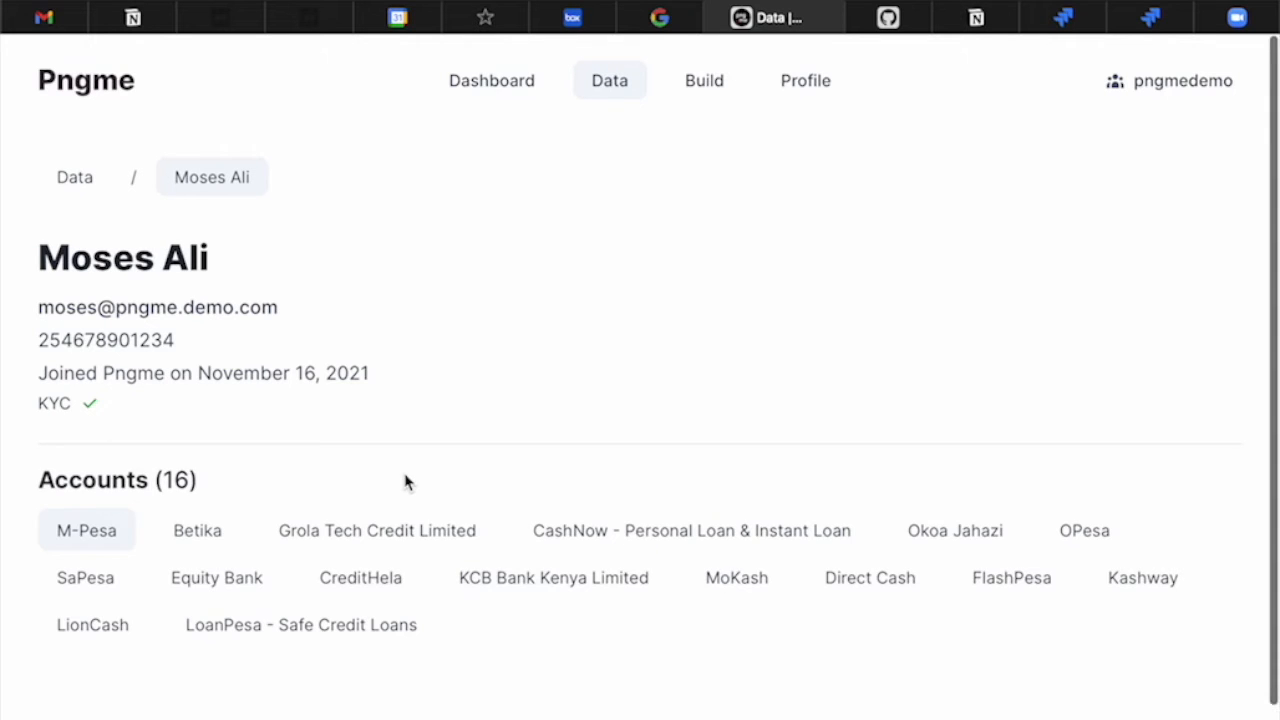
left_click(360, 472)
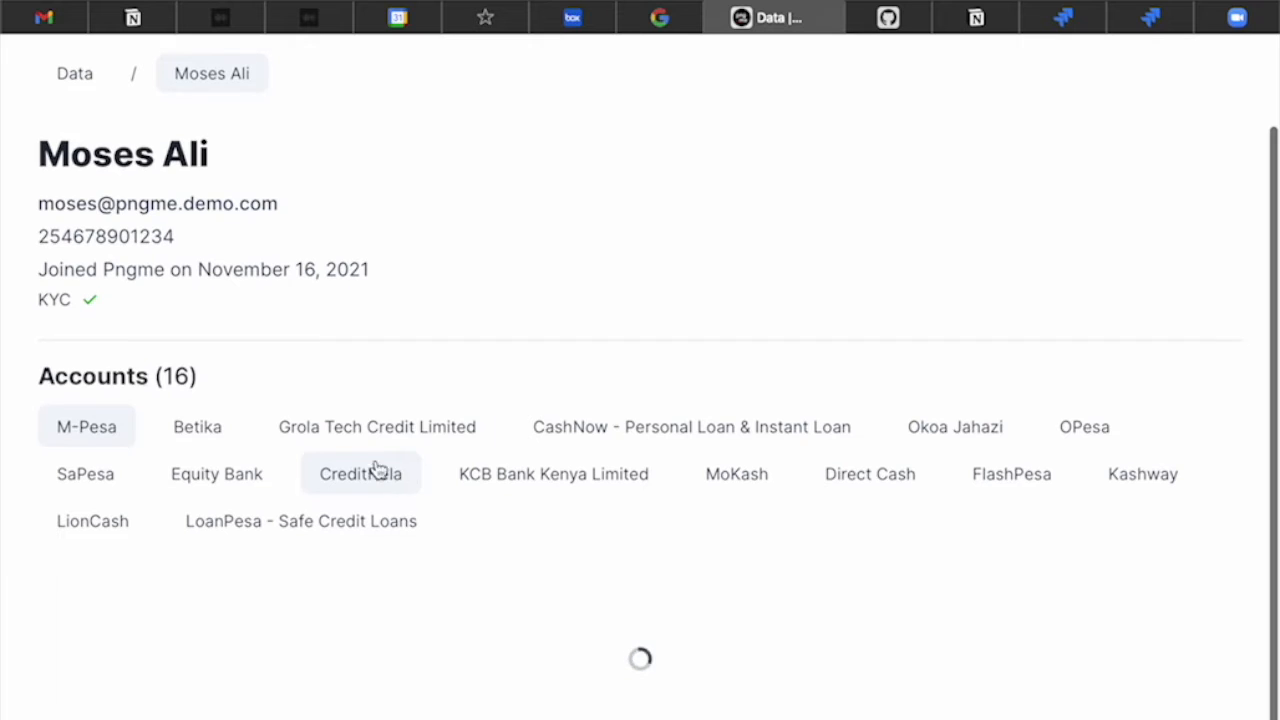
mouse_move(400, 250)
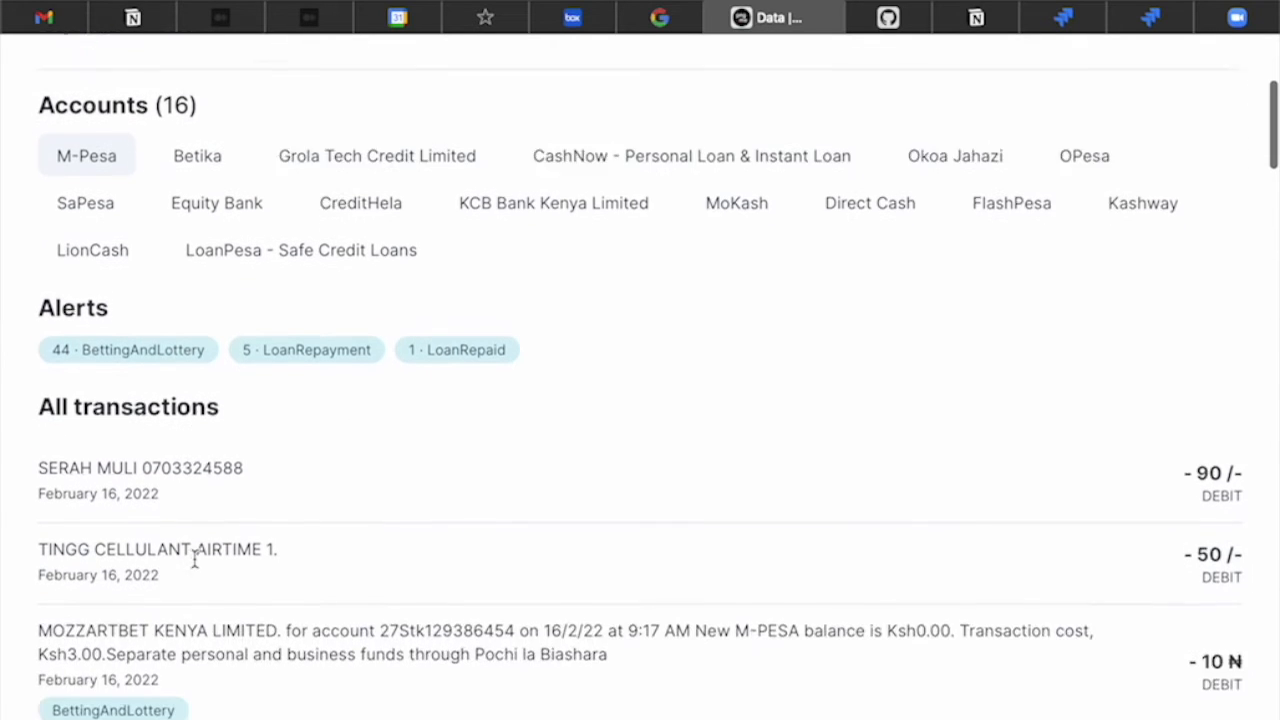
scroll("down", 3)
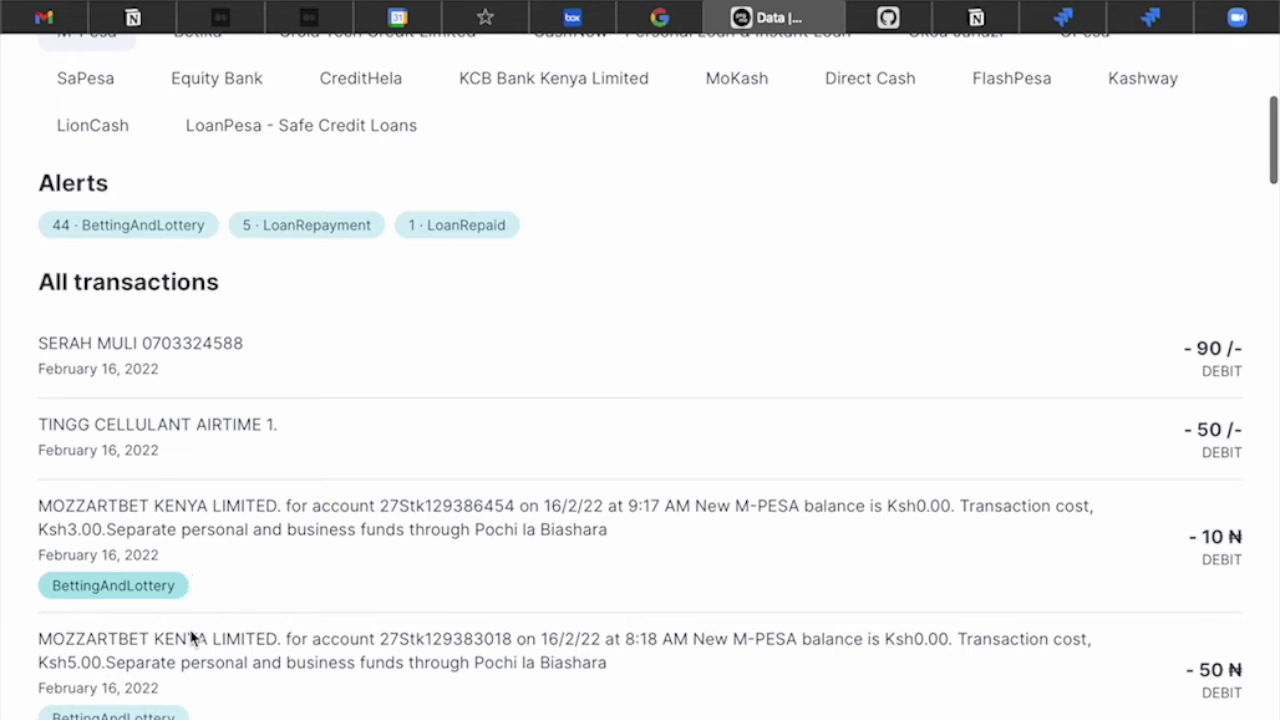
scroll("down", 3)
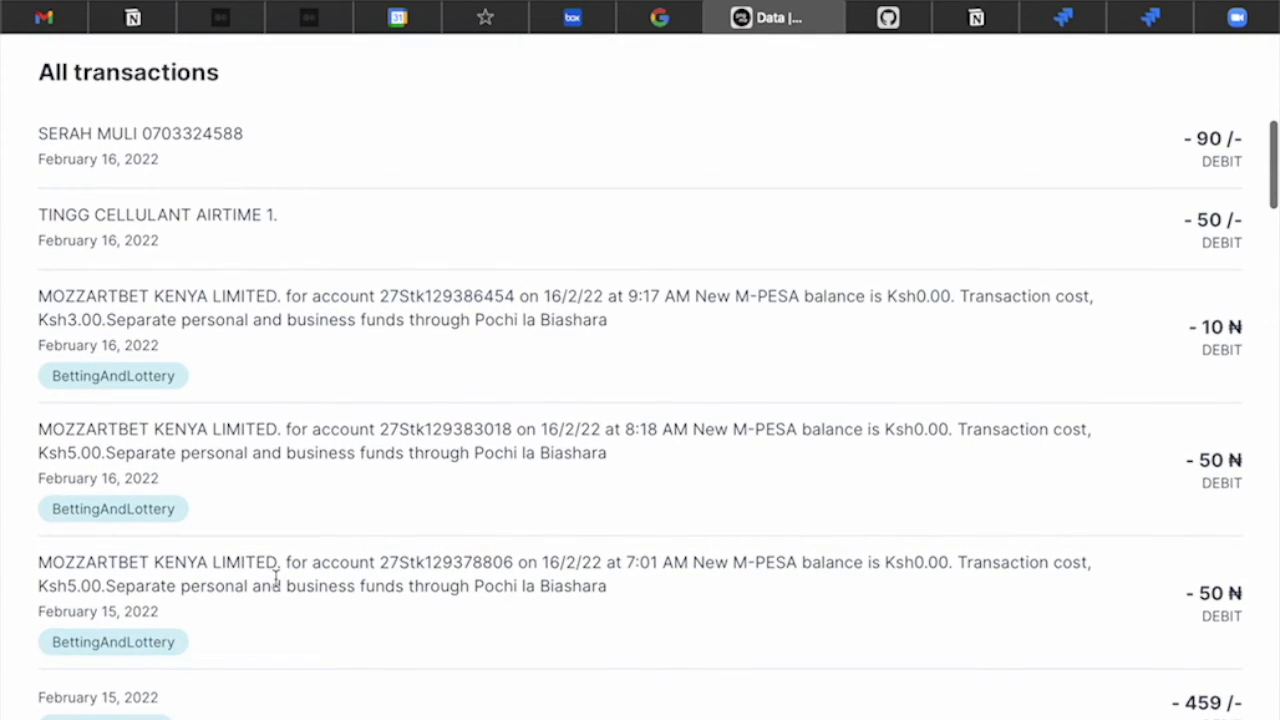
scroll("down", 3)
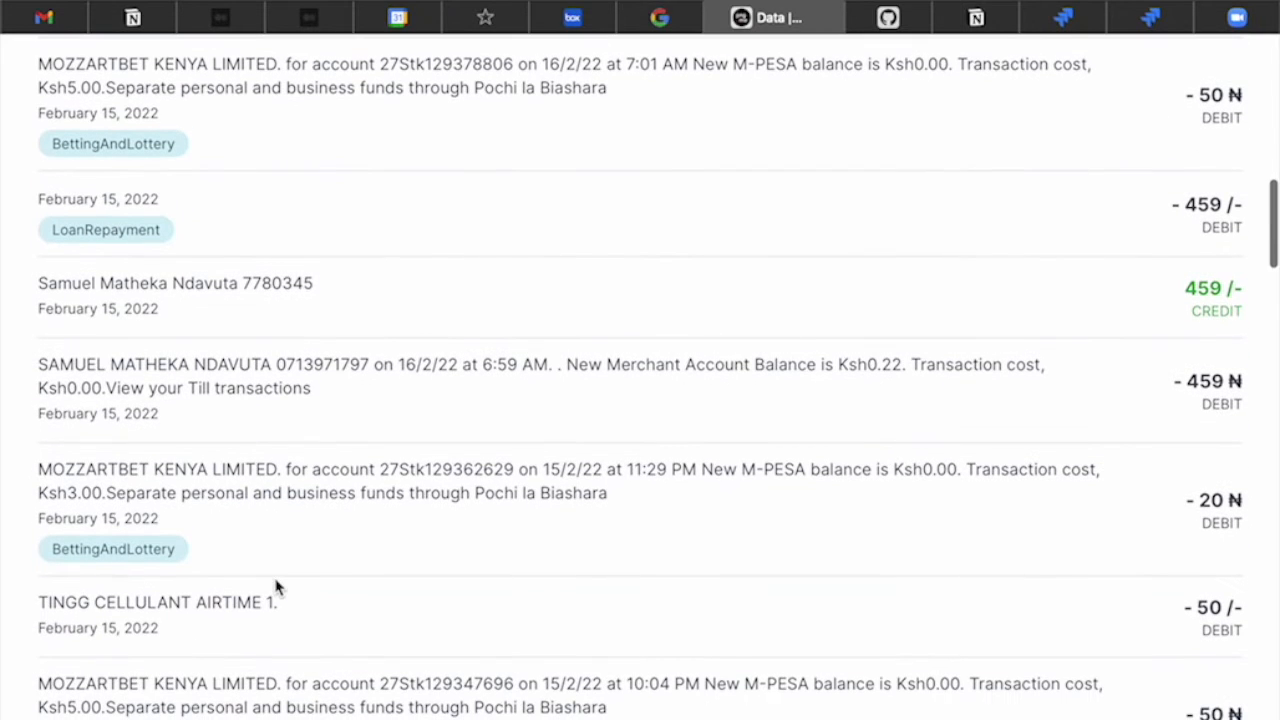
mouse_move(144, 568)
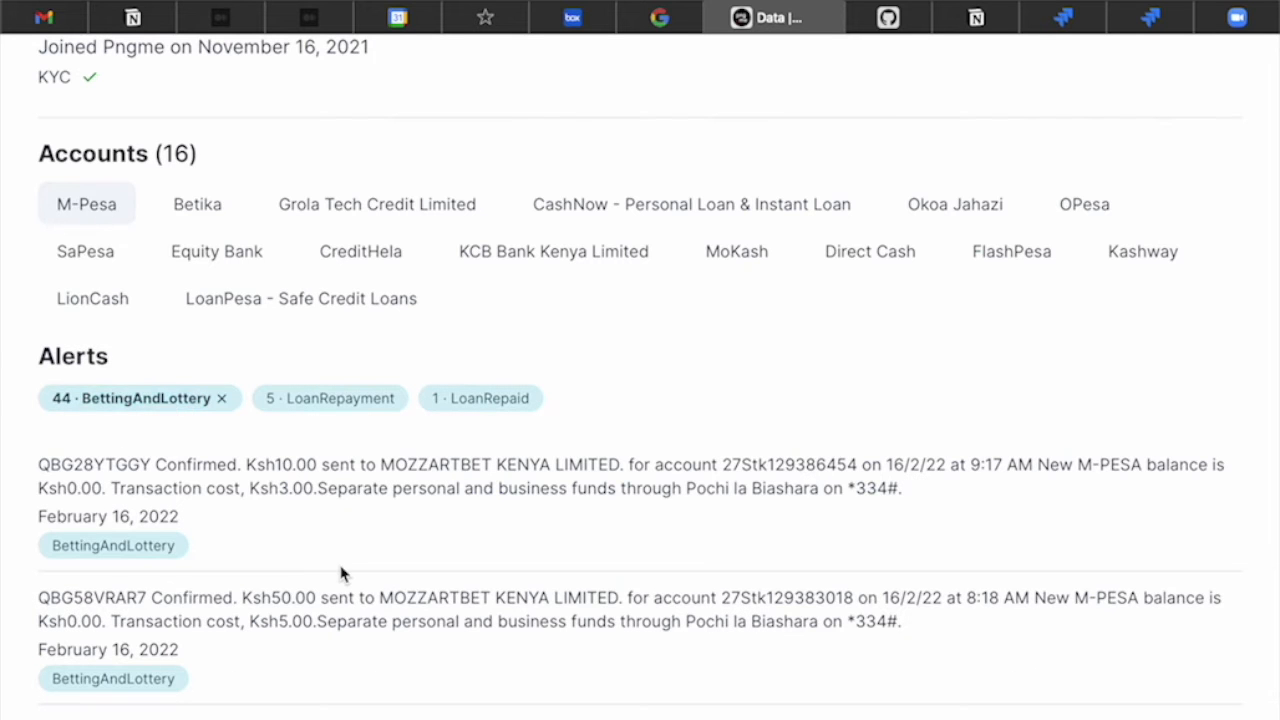
Browse the 44 BettingAndLottery alerts listing MozzartBet M-Pesa payments
scroll("down", 3)
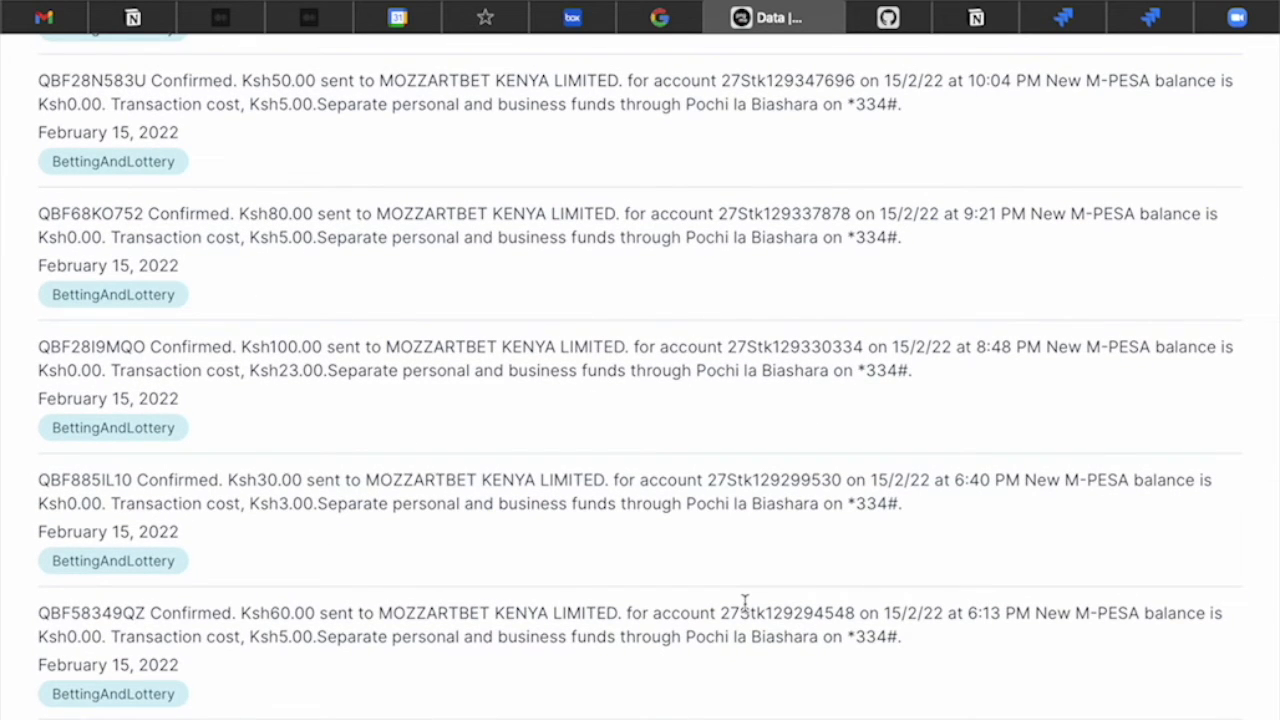
mouse_move(778, 558)
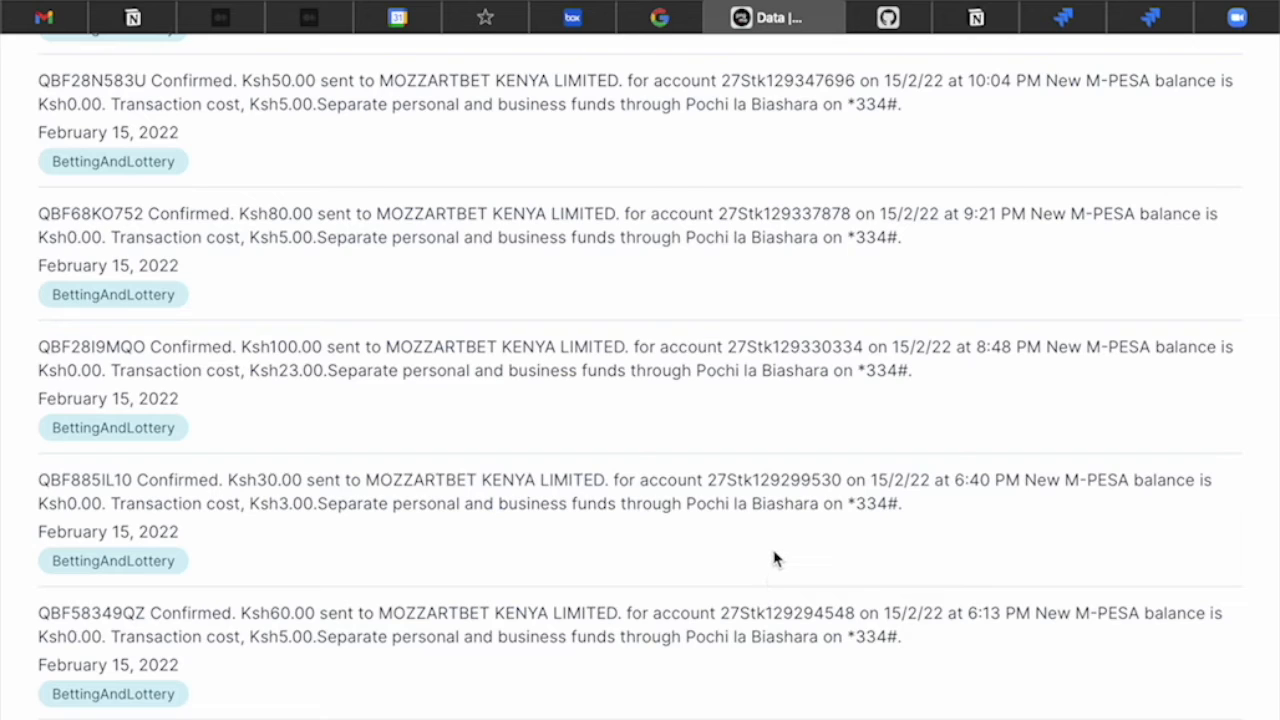
mouse_move(818, 368)
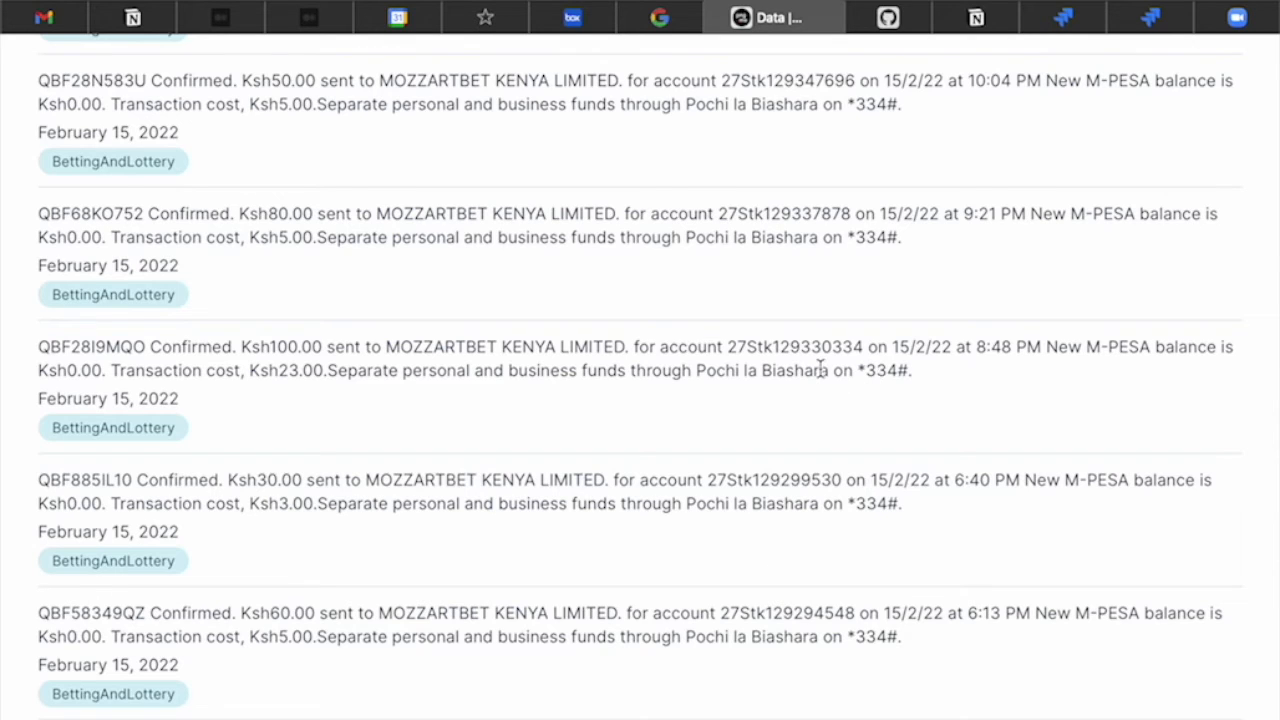
mouse_move(858, 204)
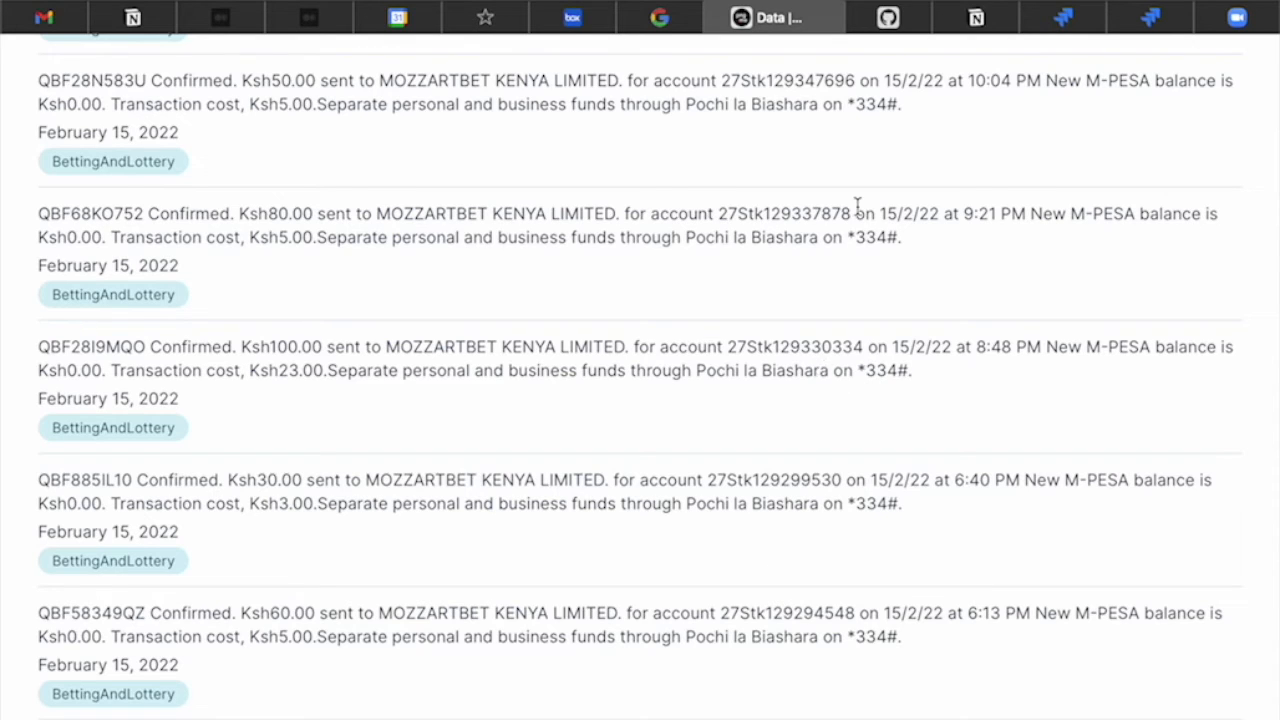
scroll("down", 3)
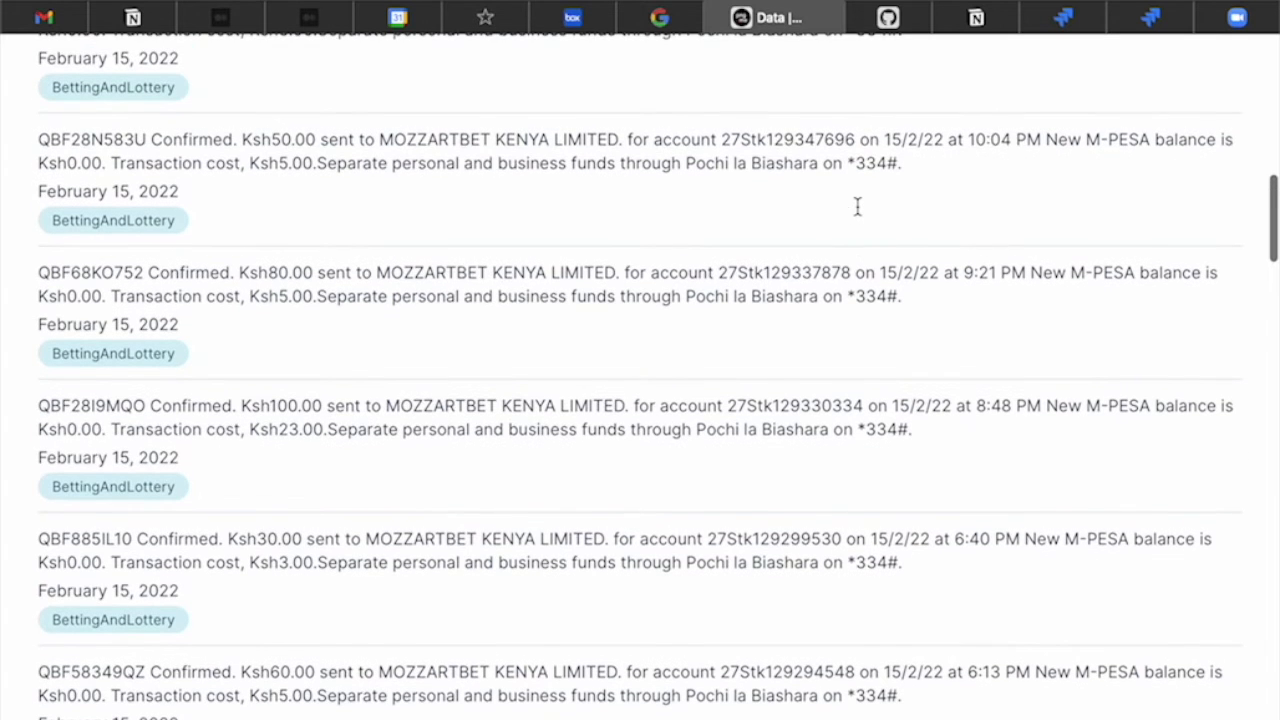
Reach the README Features table and the count_betting_and_lottery_events_0_90 example
left_click(862, 16)
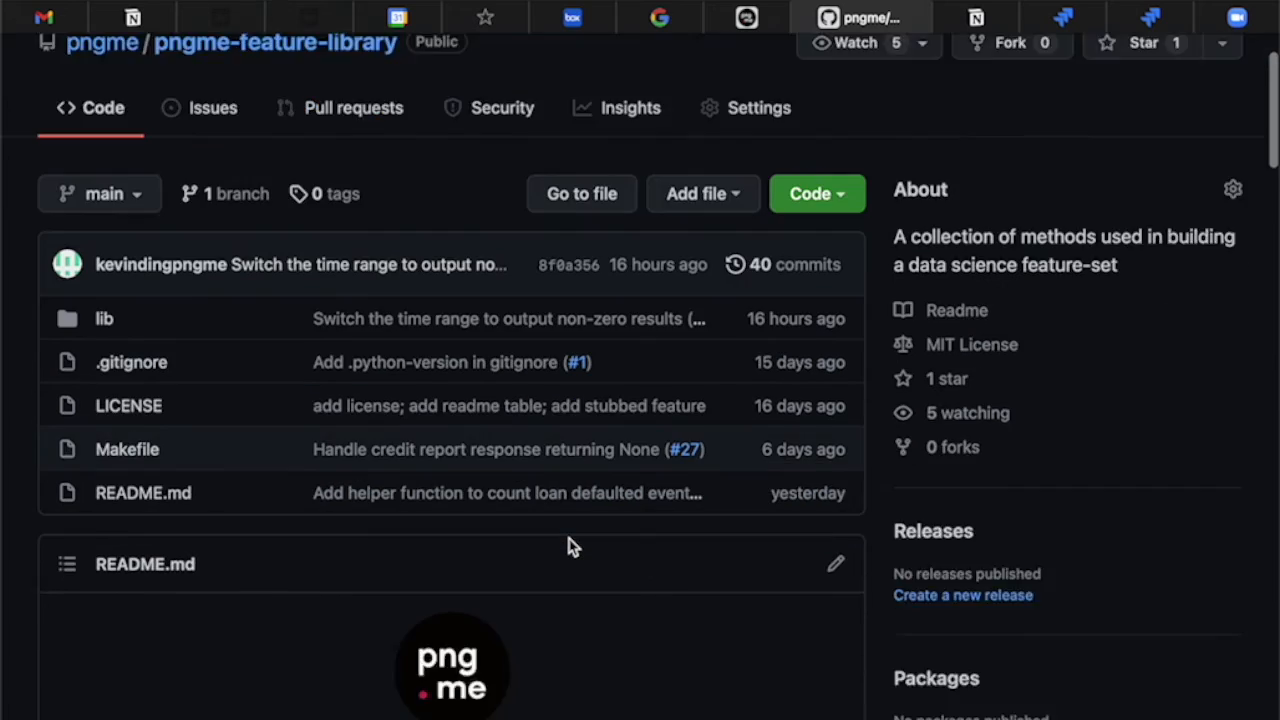
scroll("down", 3)
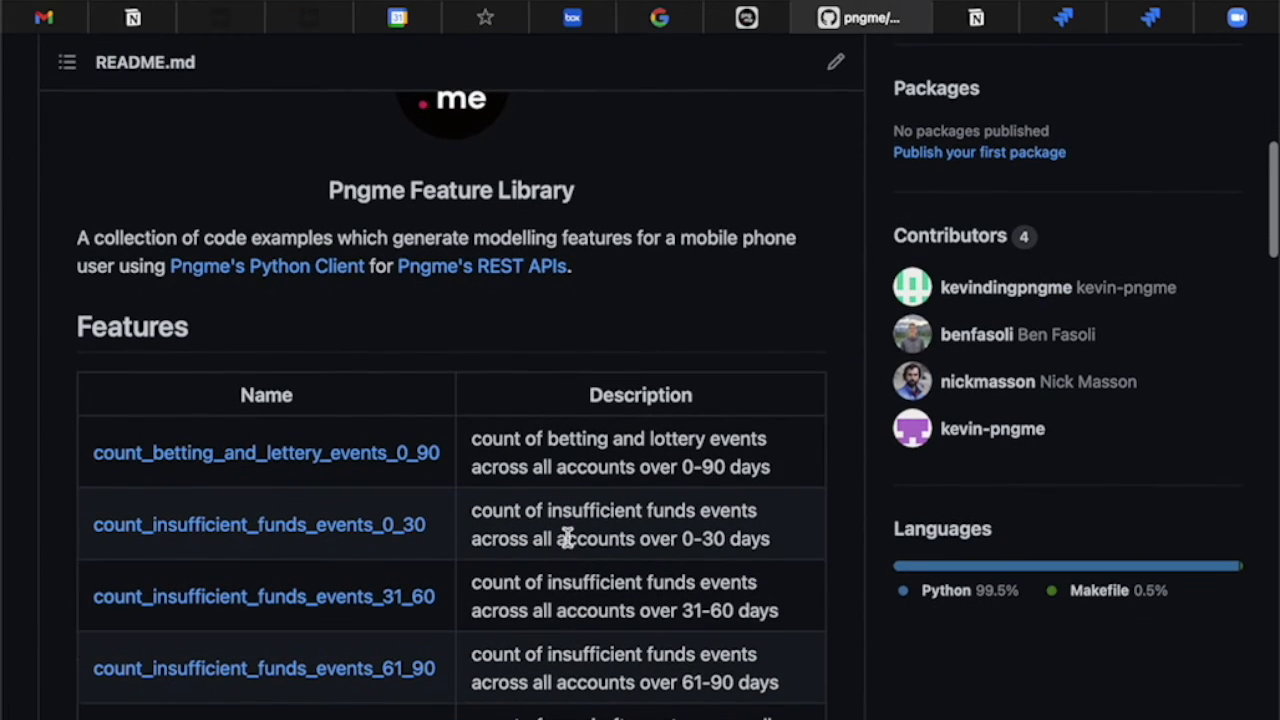
mouse_move(546, 466)
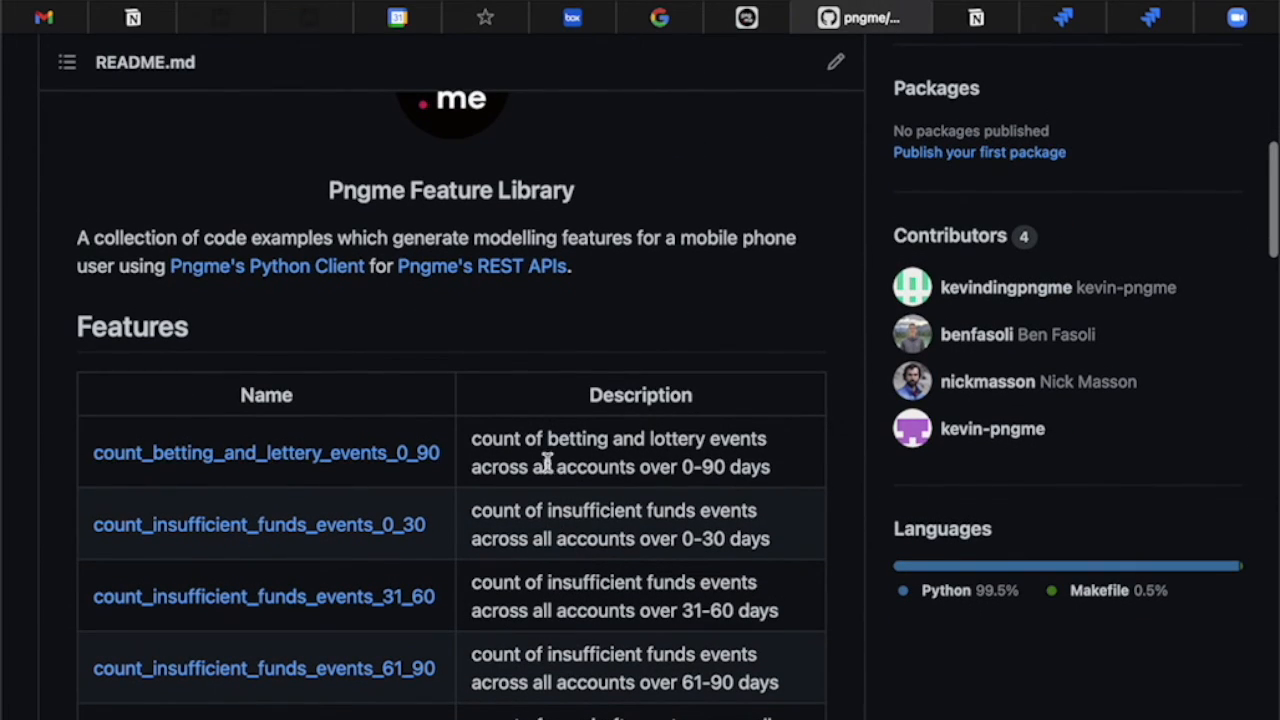
mouse_move(404, 452)
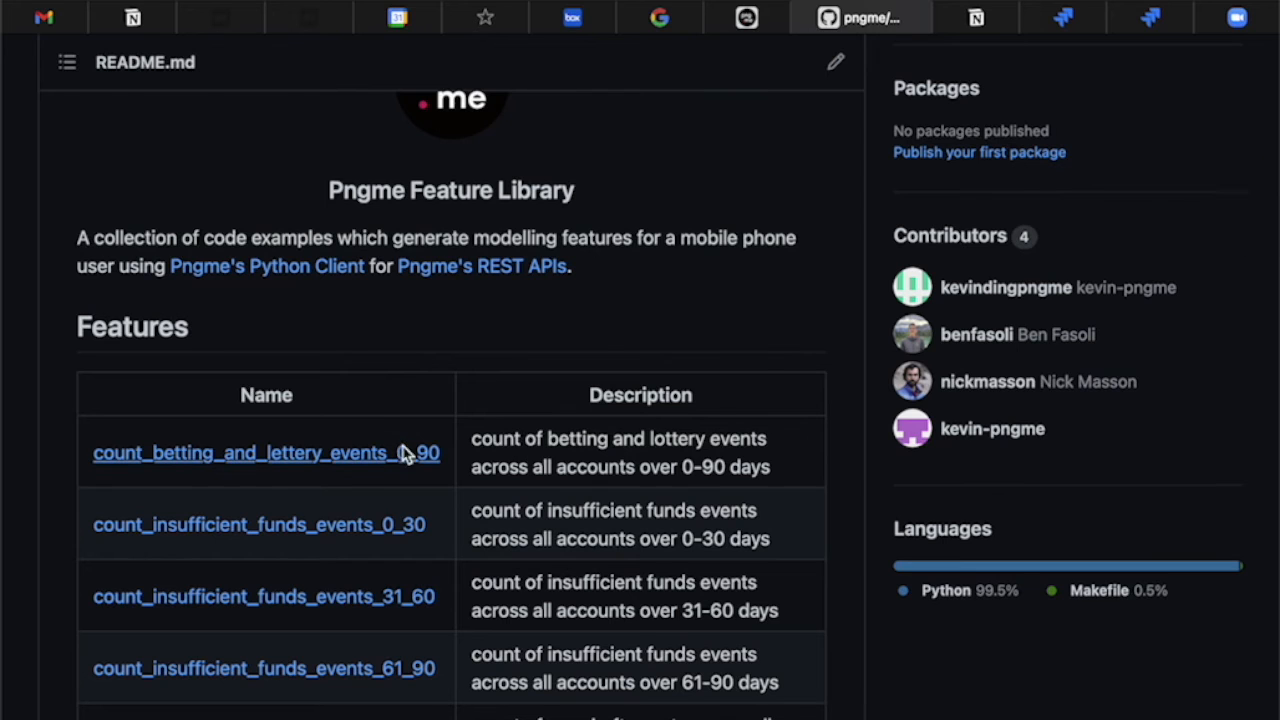
left_click(240, 452)
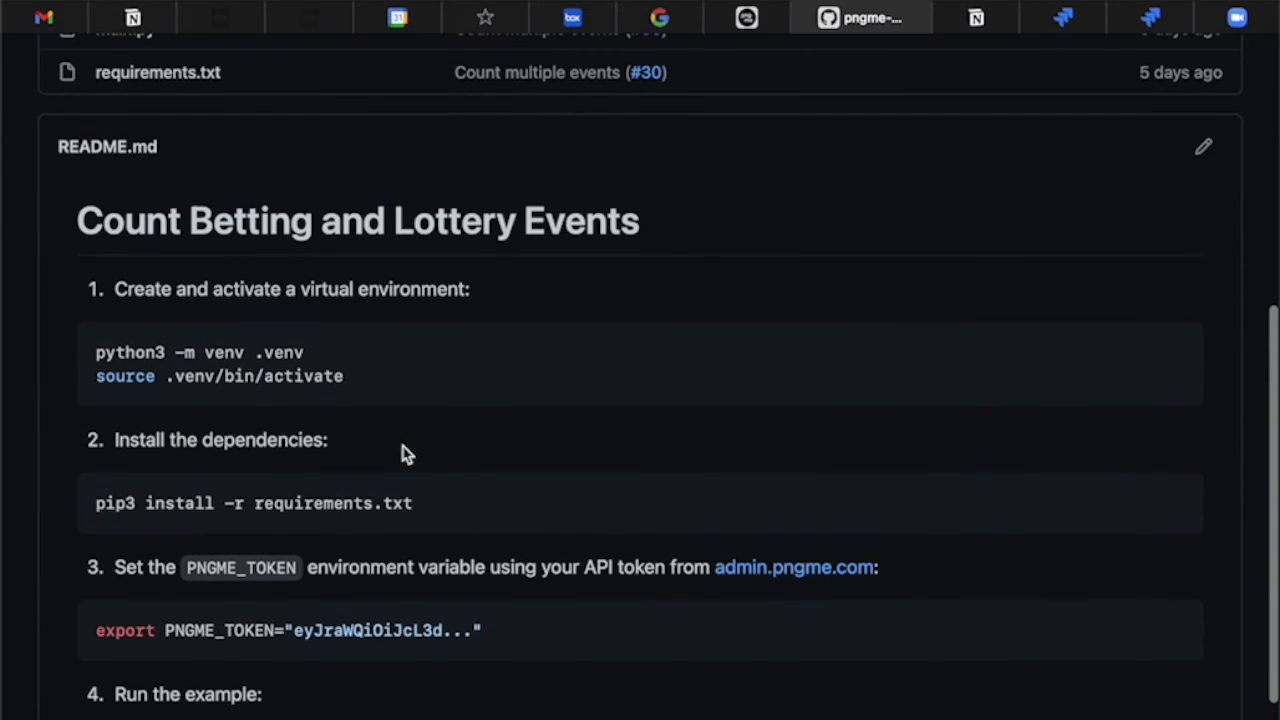
mouse_move(328, 120)
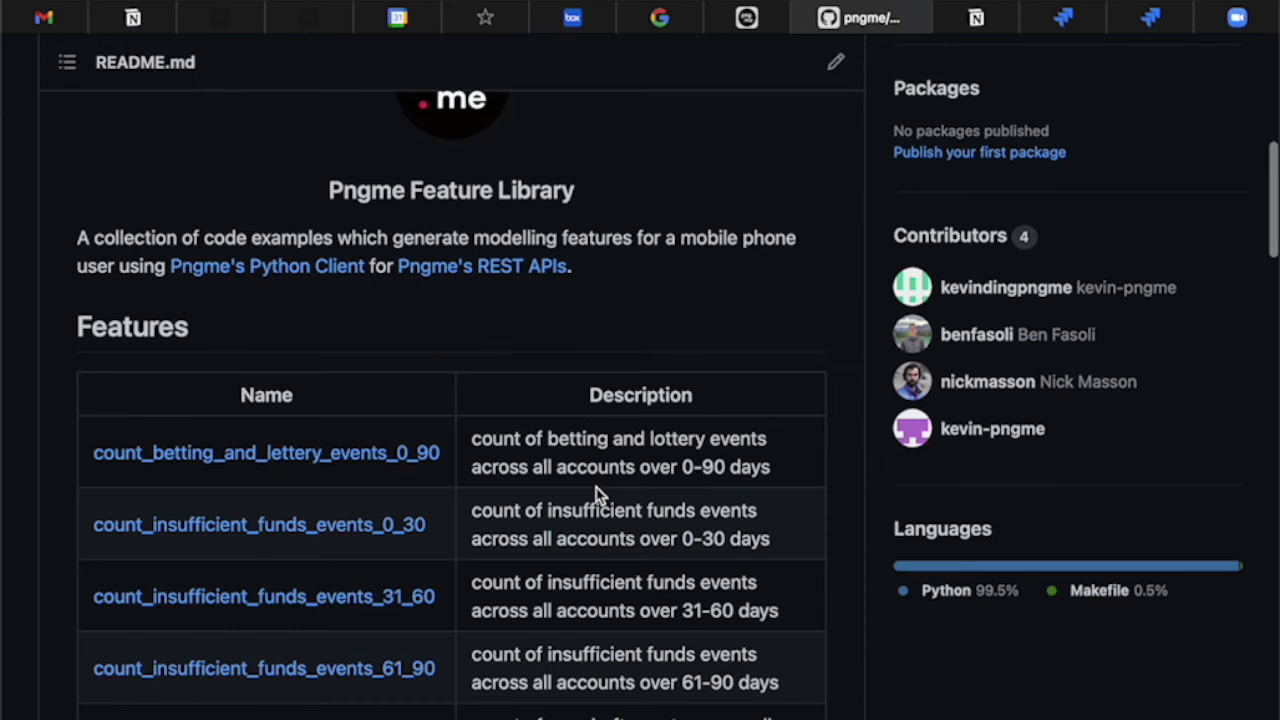
scroll("down", 3)
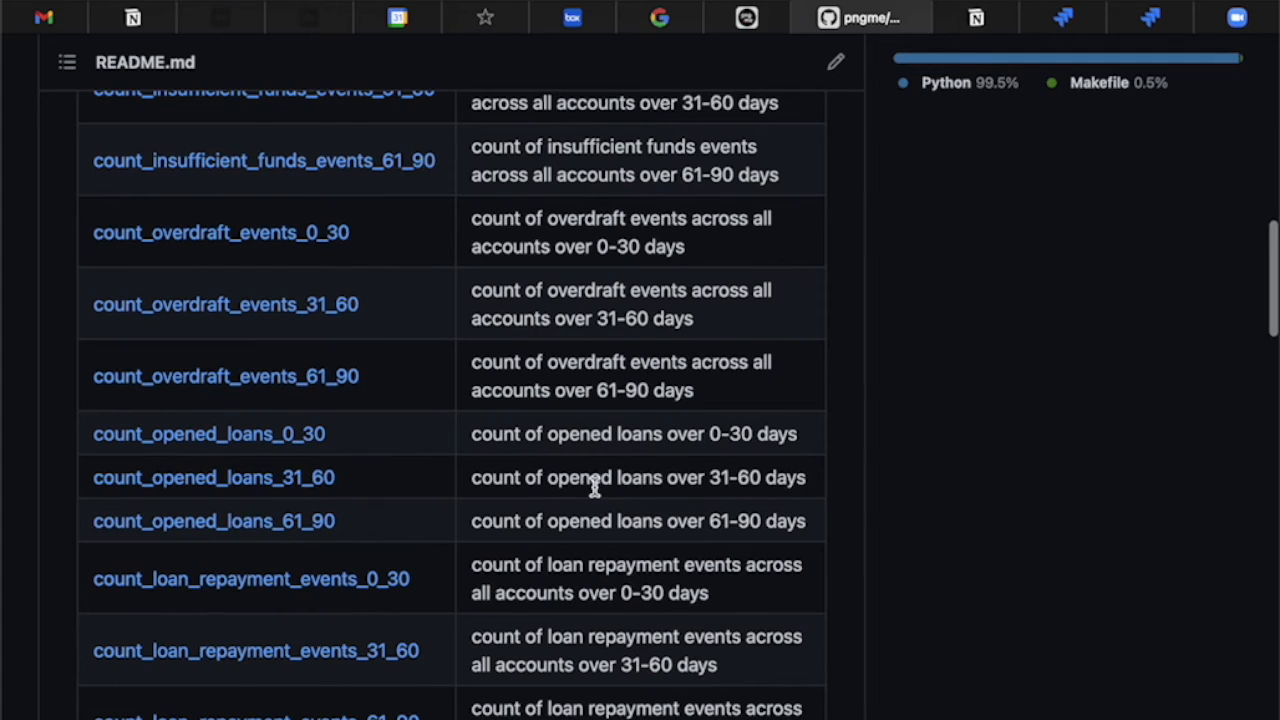
scroll("down", 3)
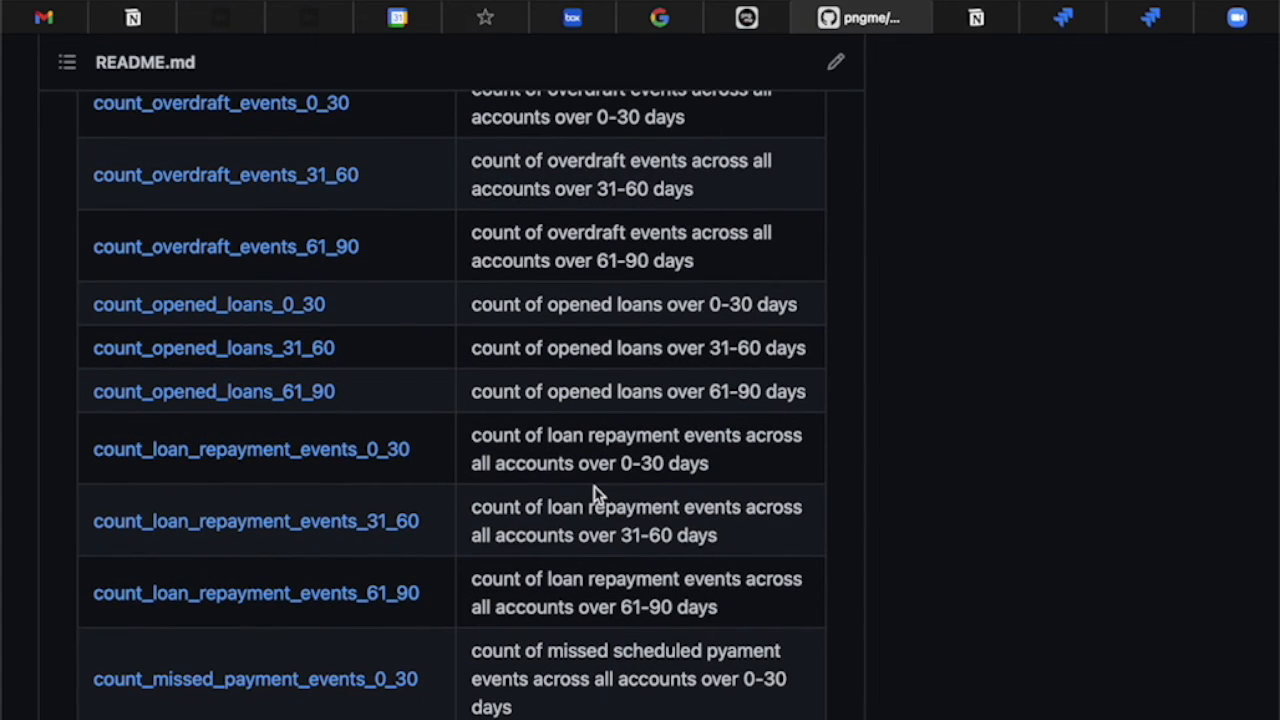